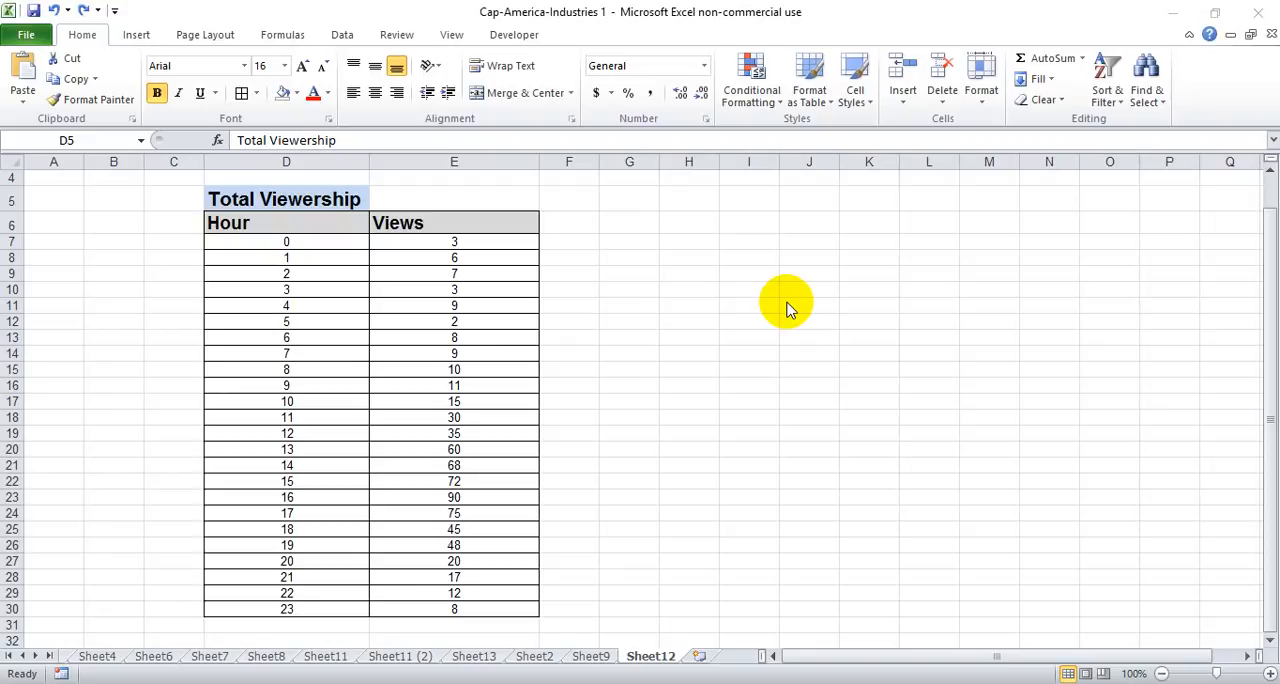
pyautogui.moveTo(487, 233)
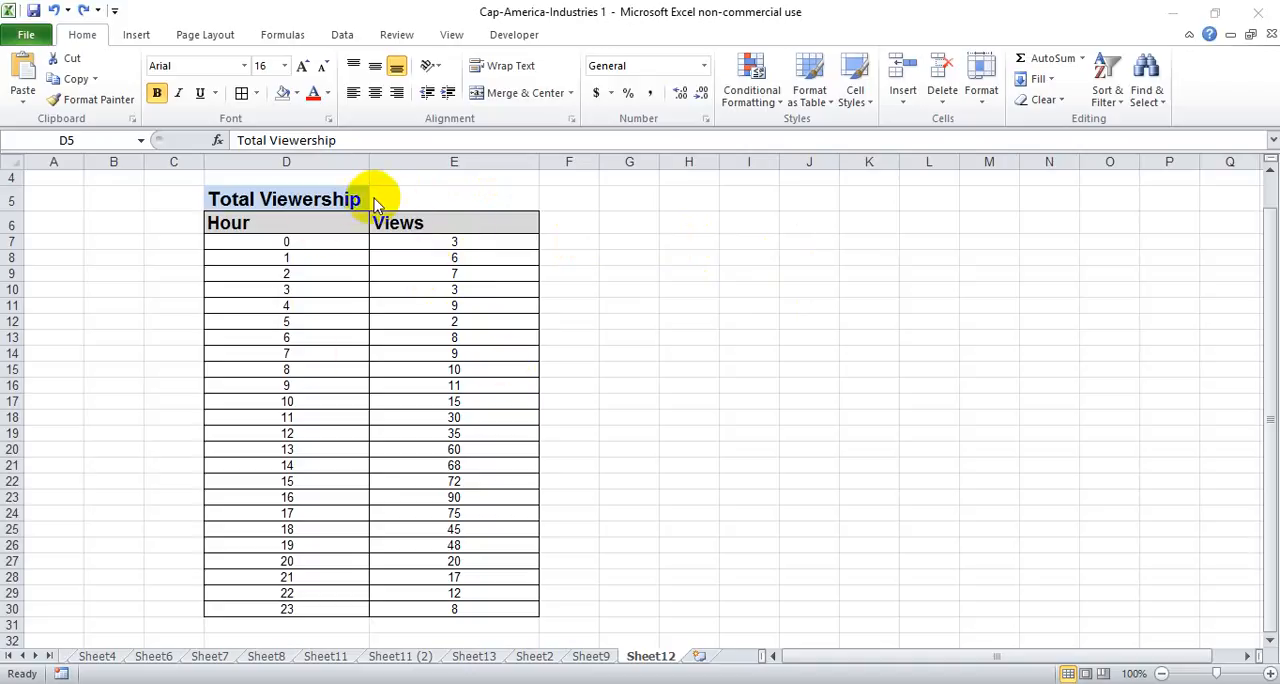
pyautogui.moveTo(400, 195)
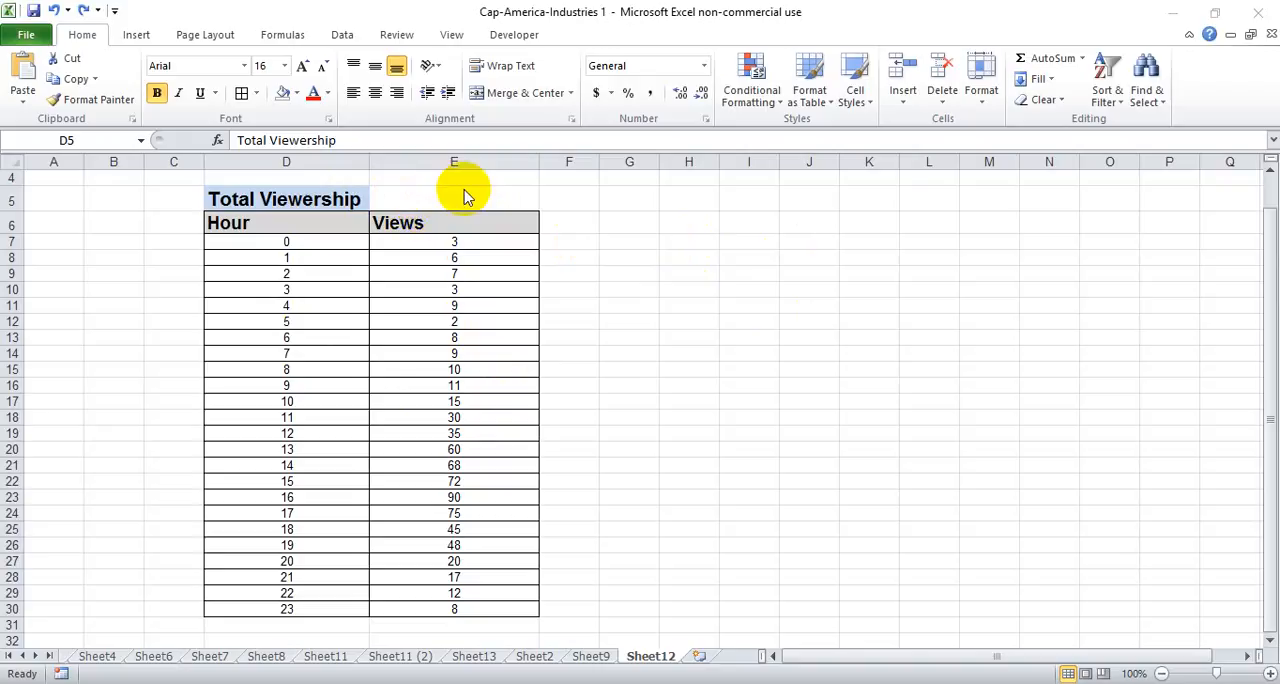
# Merge and center the Total Viewership title across D5:E5
pyautogui.click(285, 199)
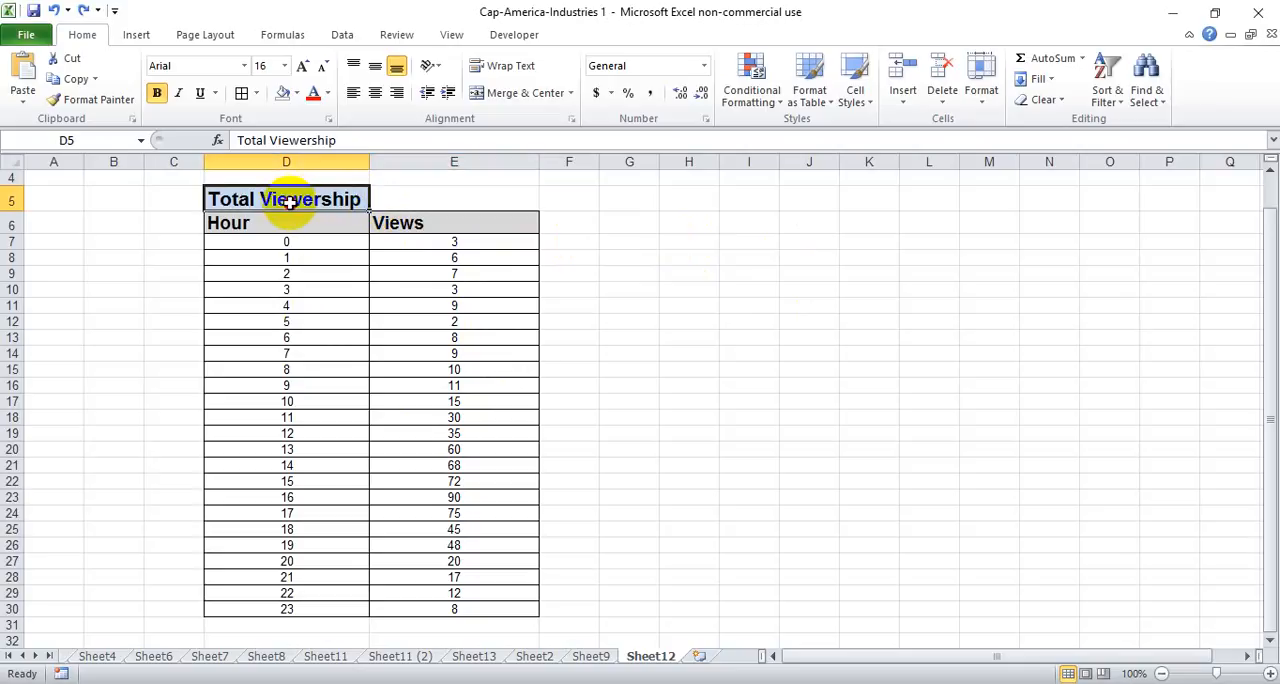
pyautogui.click(454, 241)
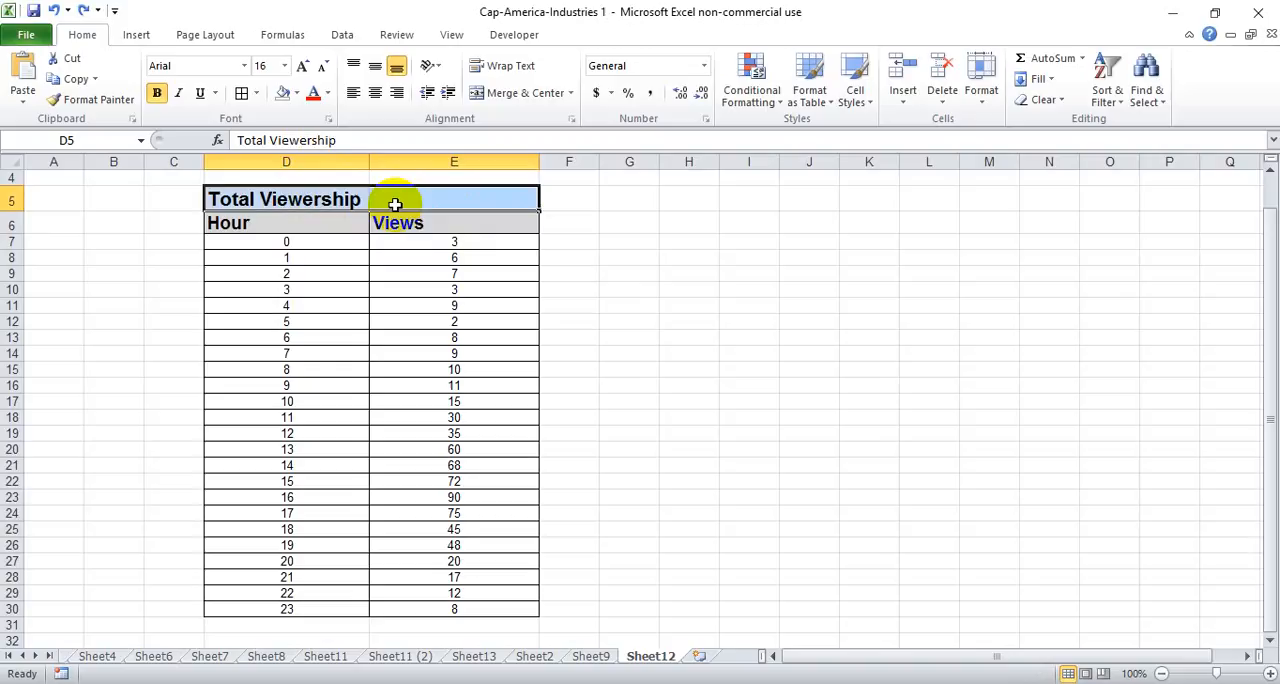
pyautogui.click(521, 92)
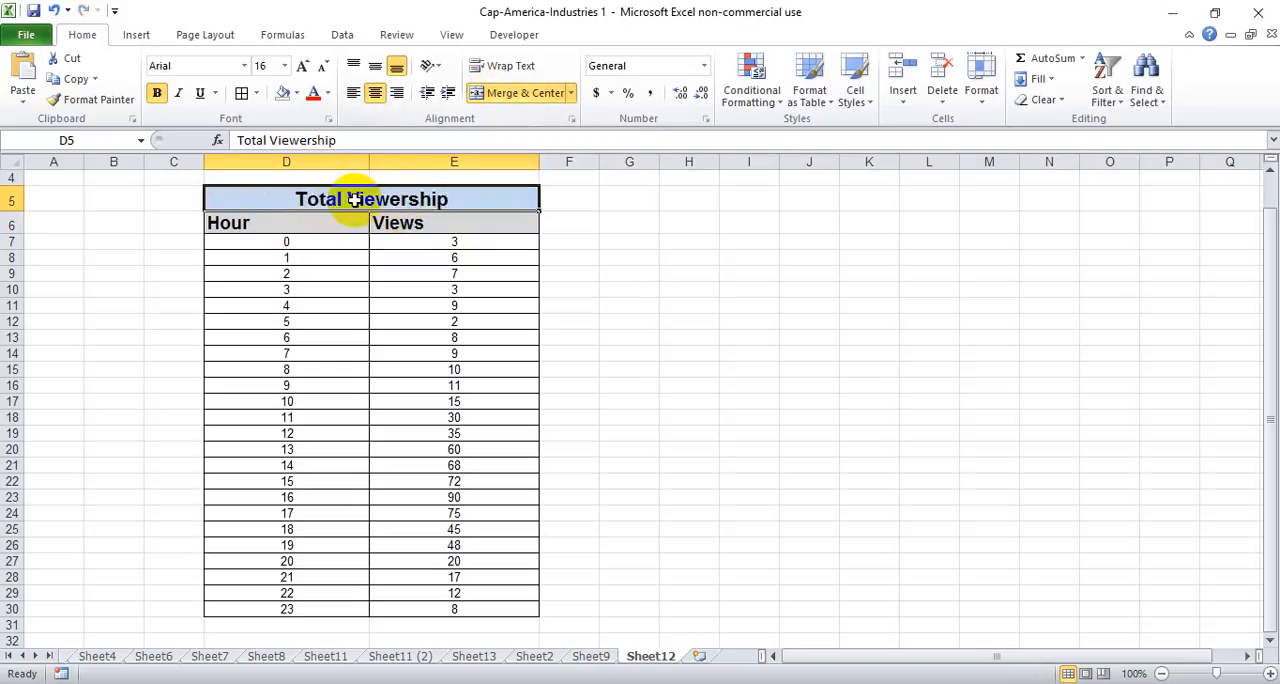
pyautogui.moveTo(370, 200)
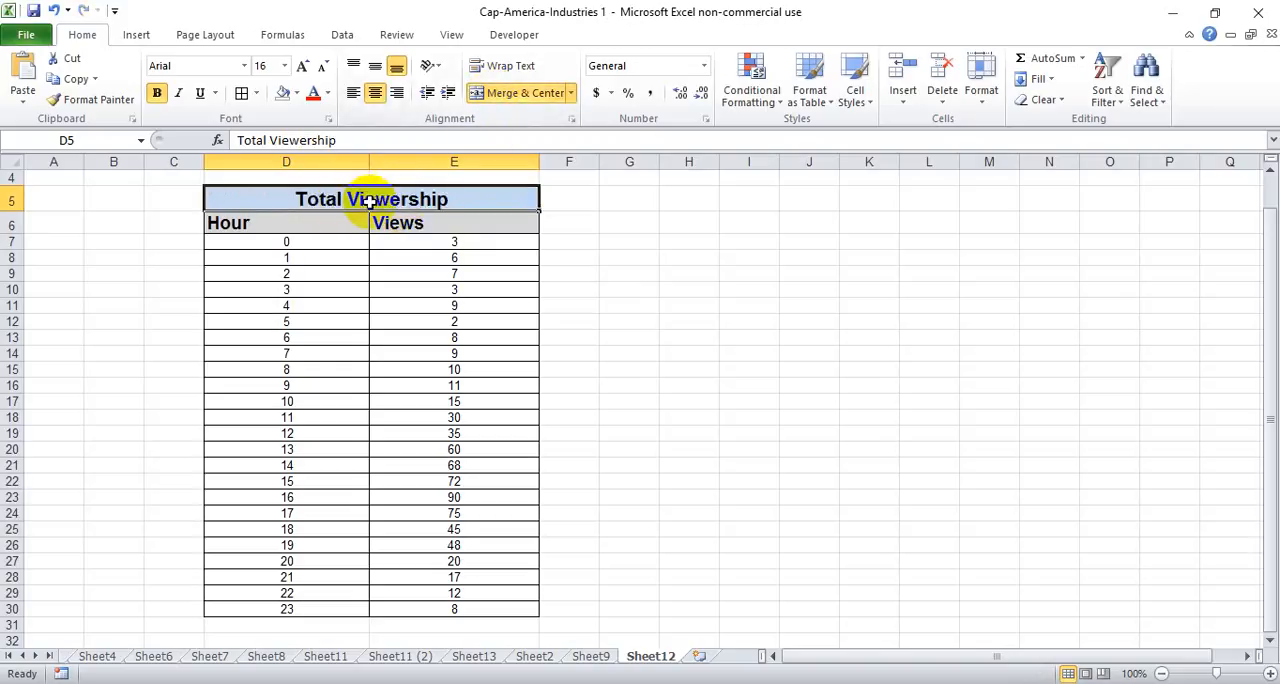
# Unmerge the title cells so the title sits alone in D5, then select E5
pyautogui.click(629, 222)
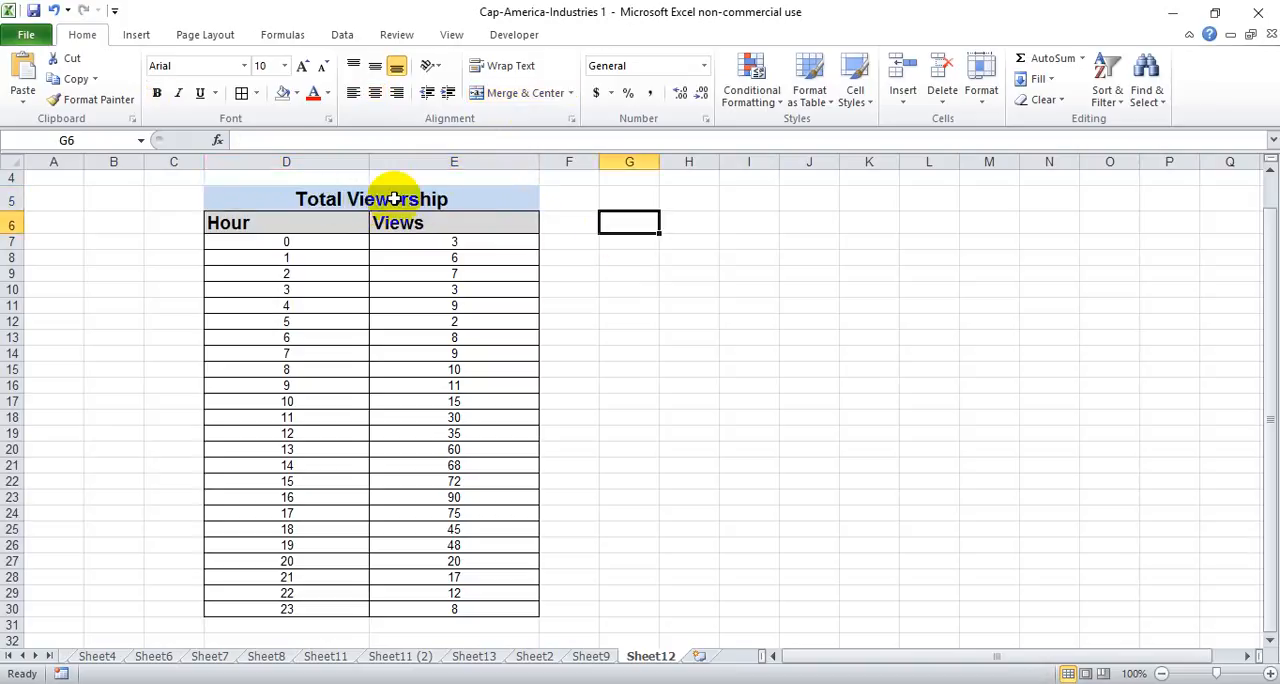
pyautogui.moveTo(537, 194)
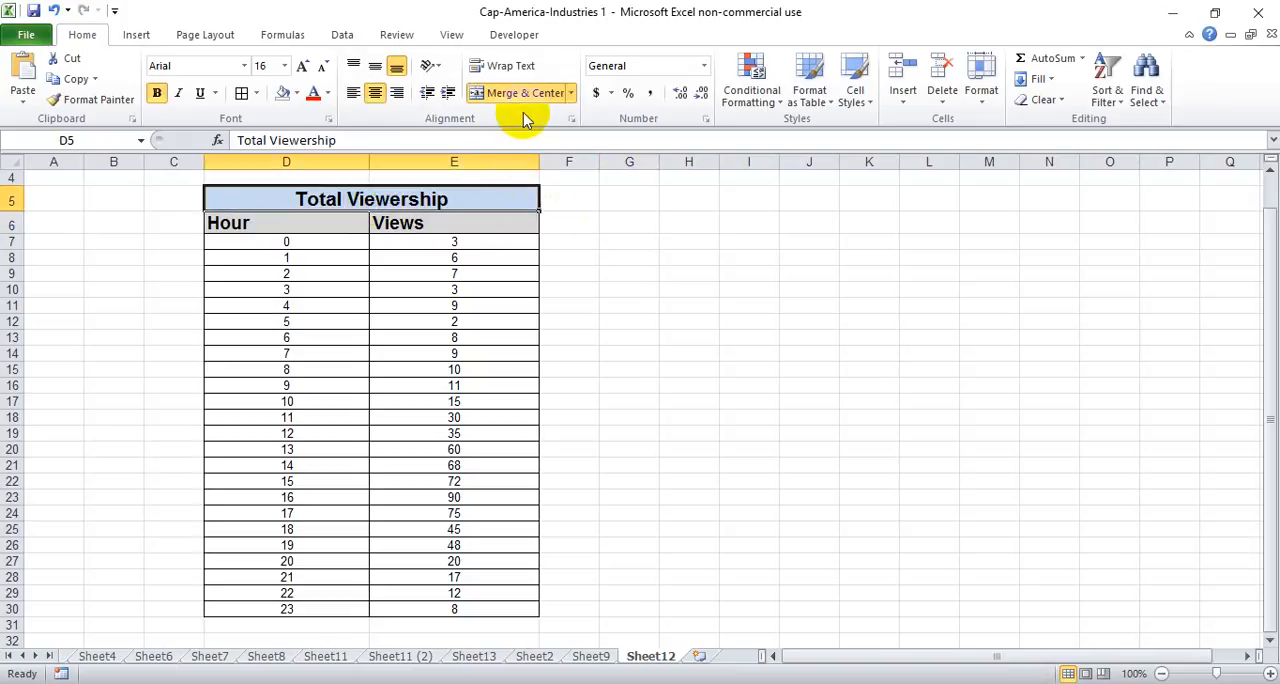
pyautogui.click(520, 92)
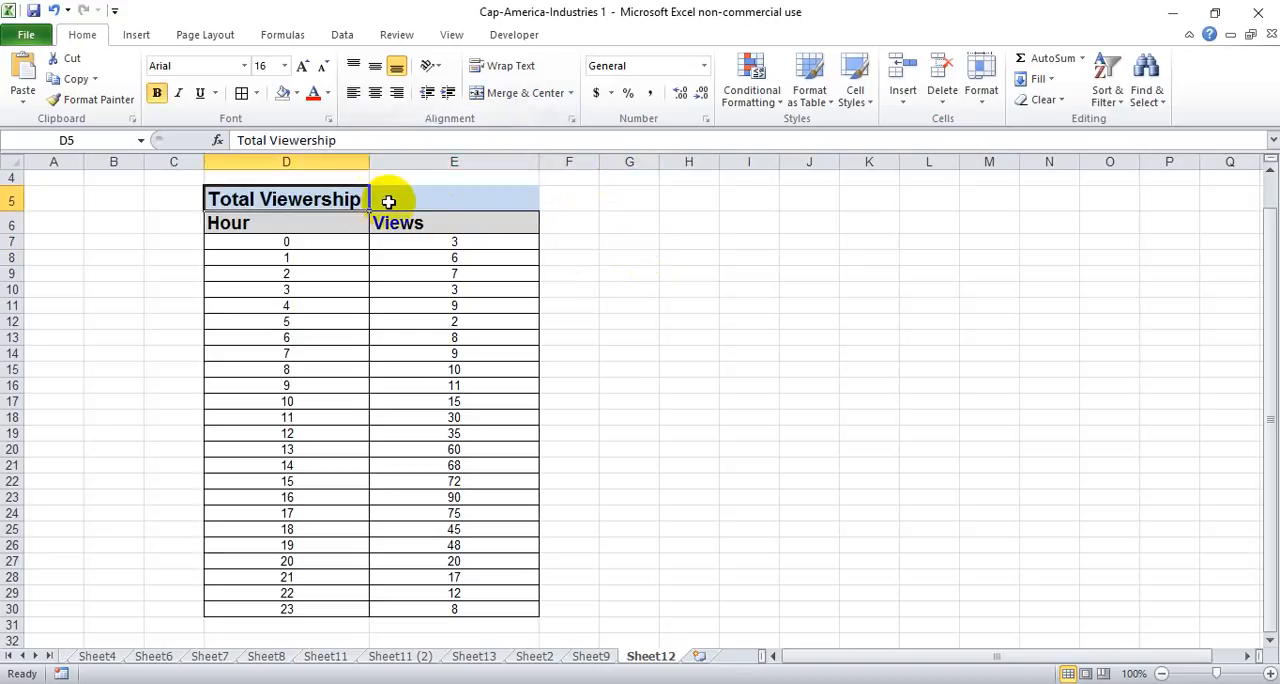
pyautogui.click(454, 199)
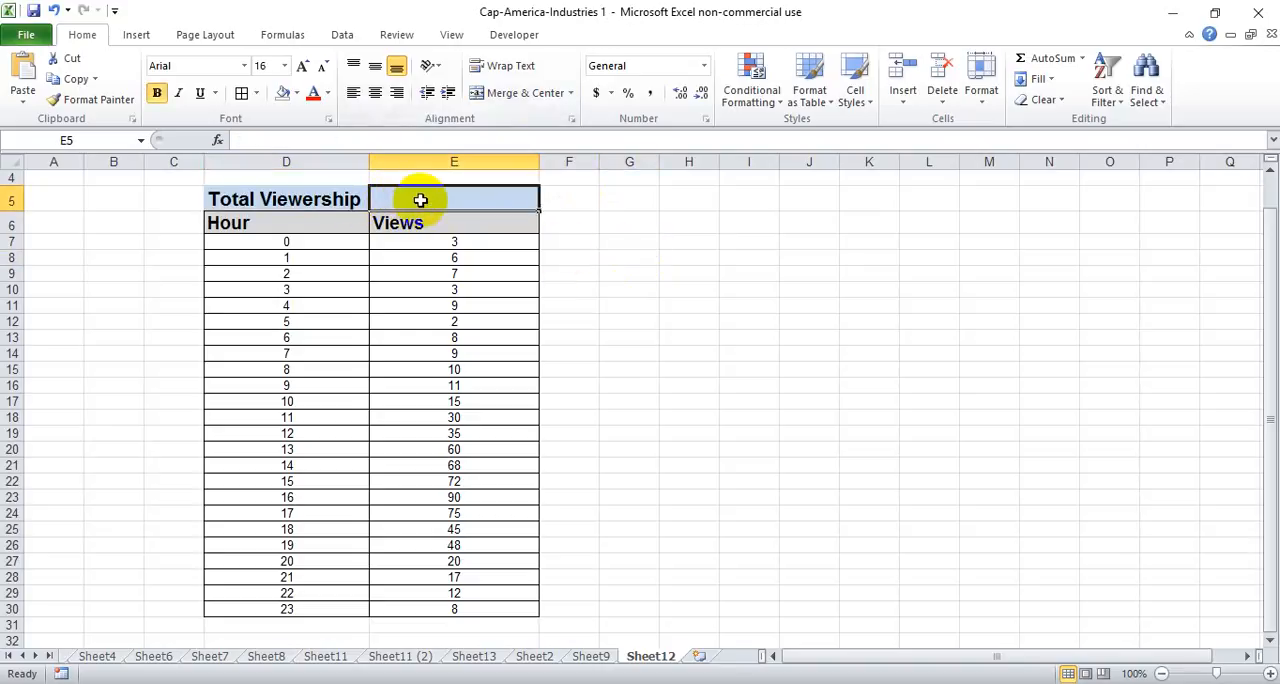
pyautogui.rightClick(454, 199)
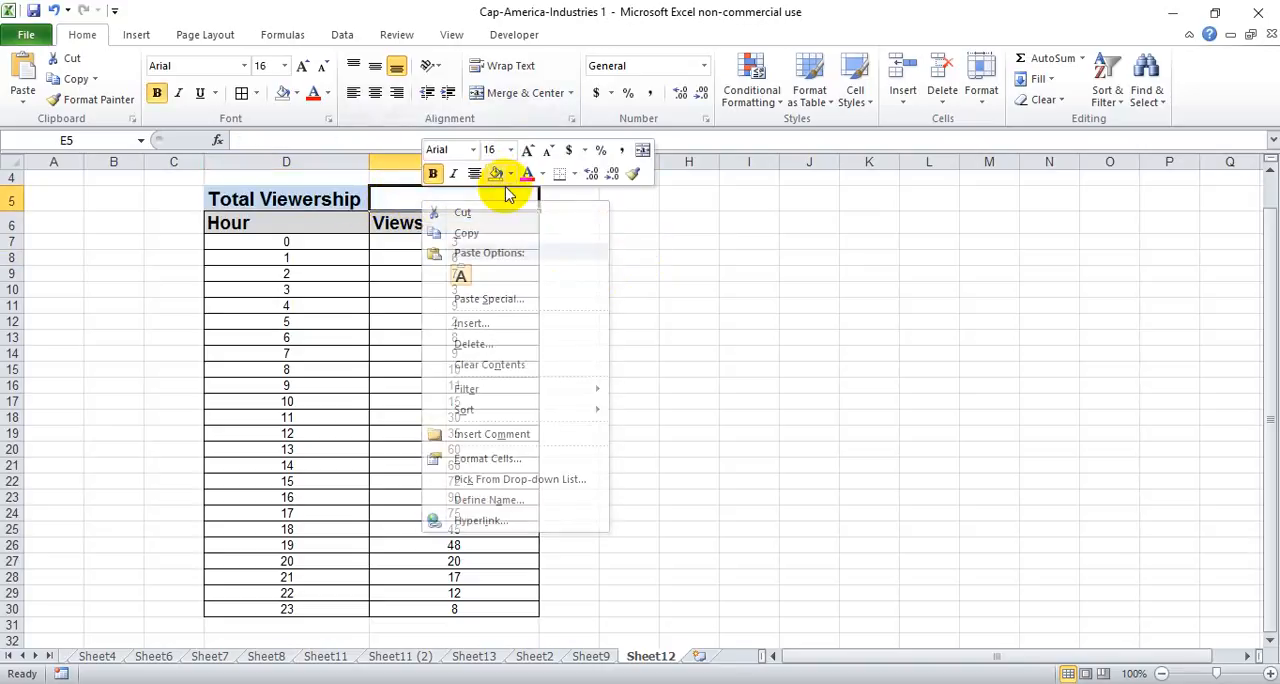
pyautogui.click(454, 197)
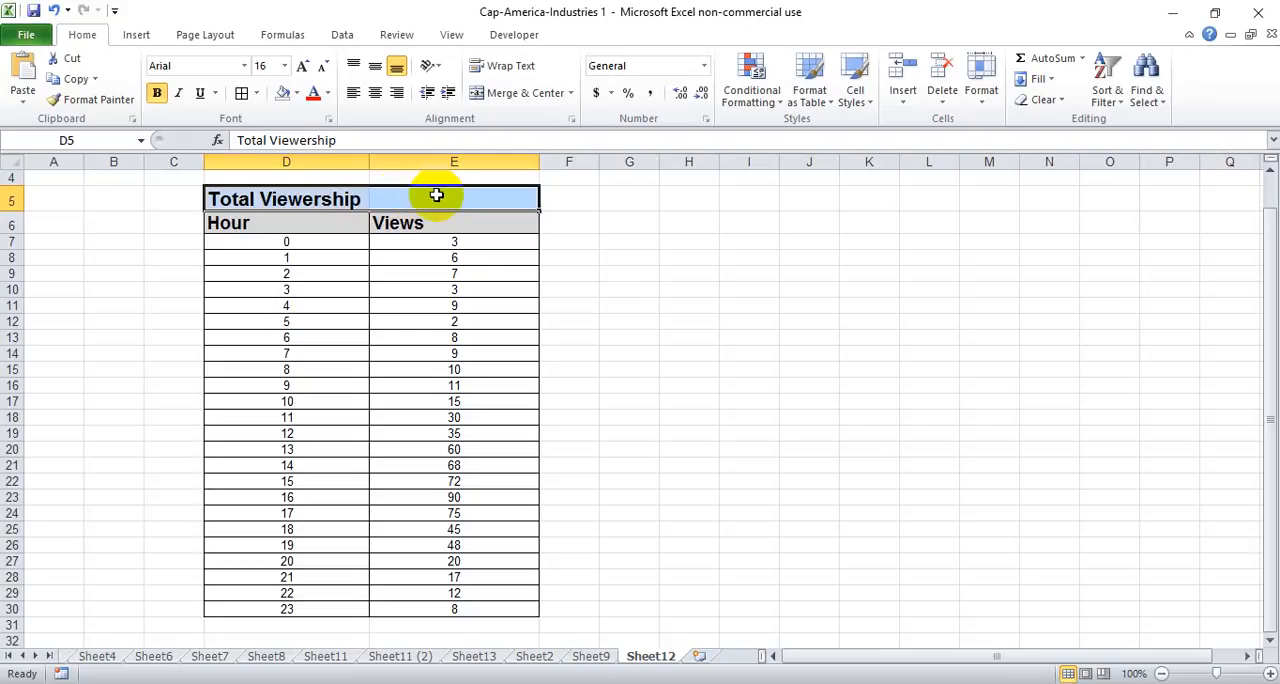
pyautogui.rightClick(435, 196)
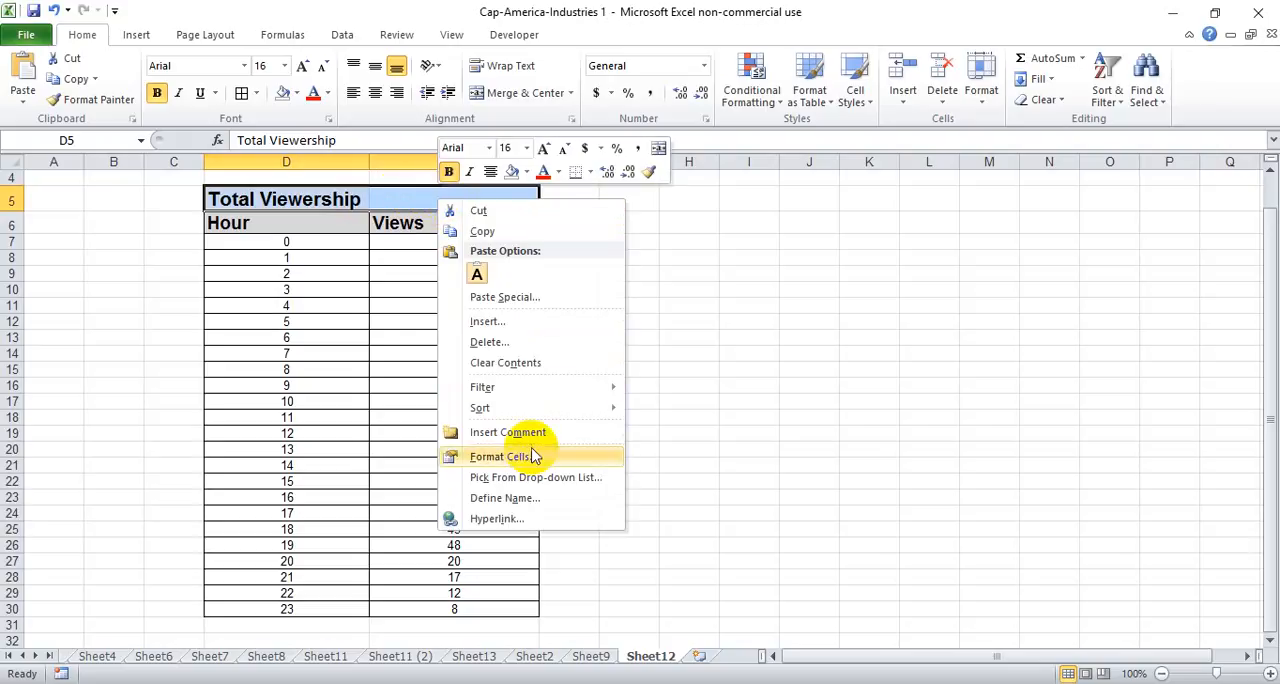
# Set D5:E5 horizontal alignment to Center Across Selection via Format Cells
pyautogui.click(500, 456)
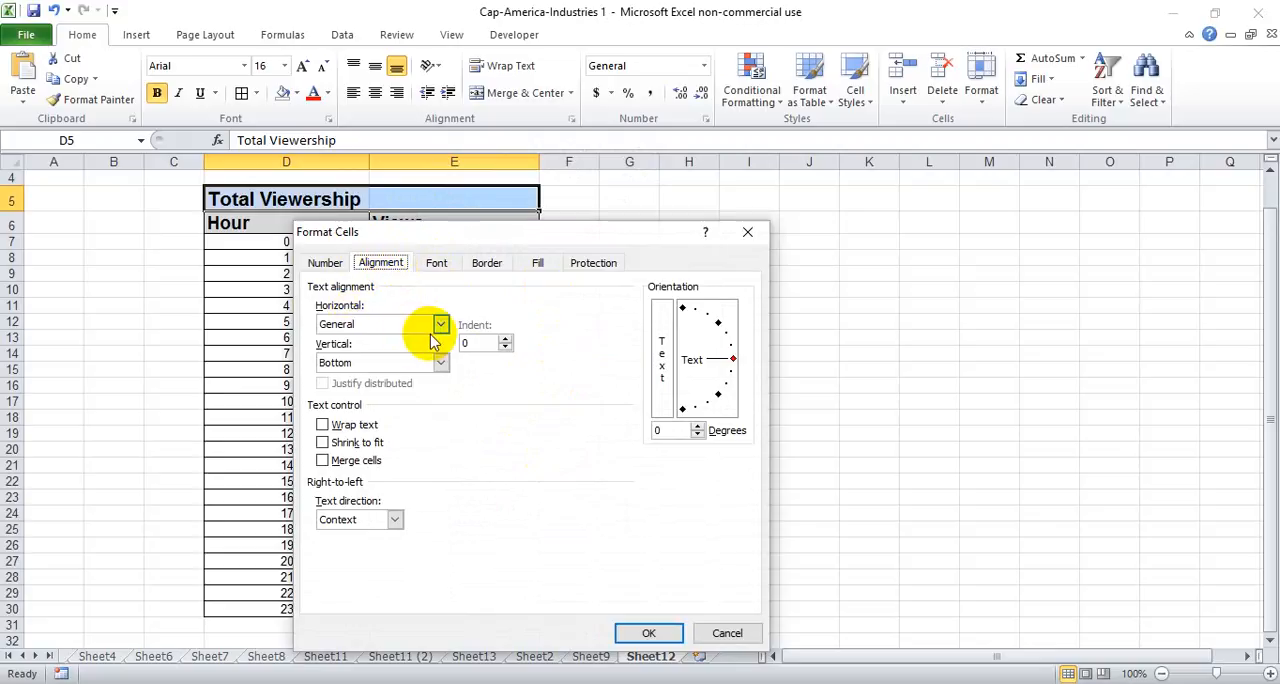
pyautogui.click(439, 323)
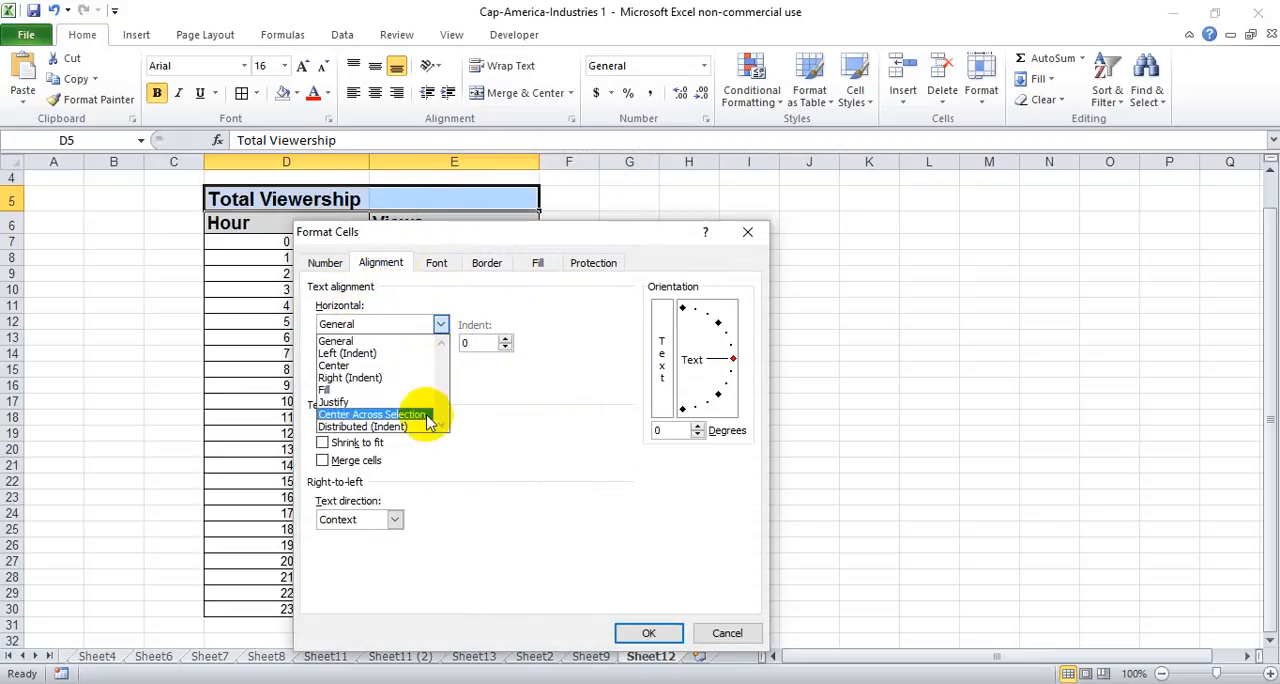
pyautogui.click(648, 633)
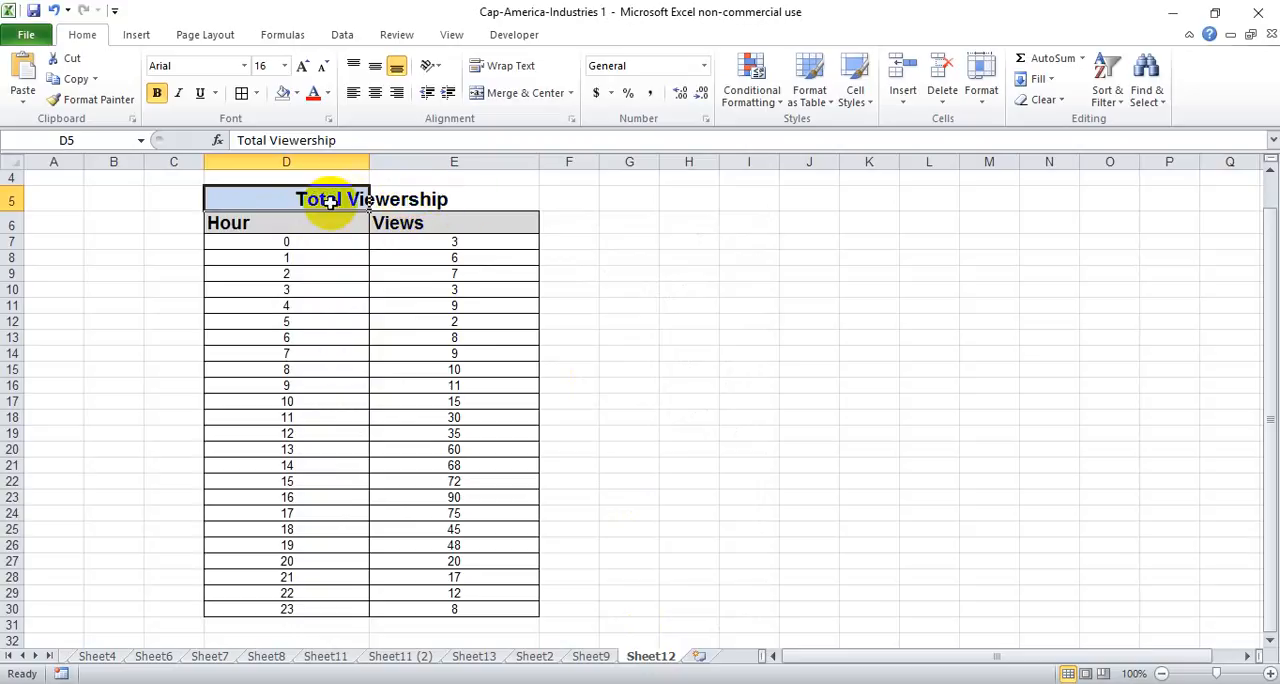
pyautogui.rightClick(330, 199)
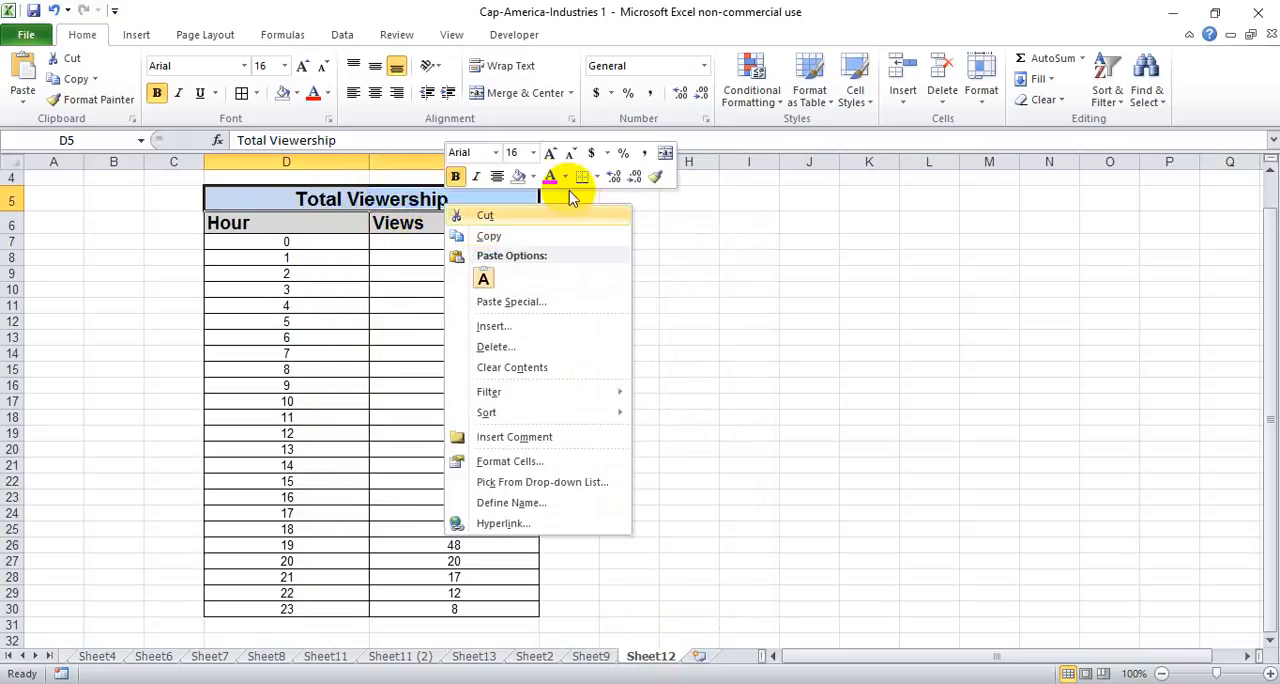
pyautogui.click(531, 177)
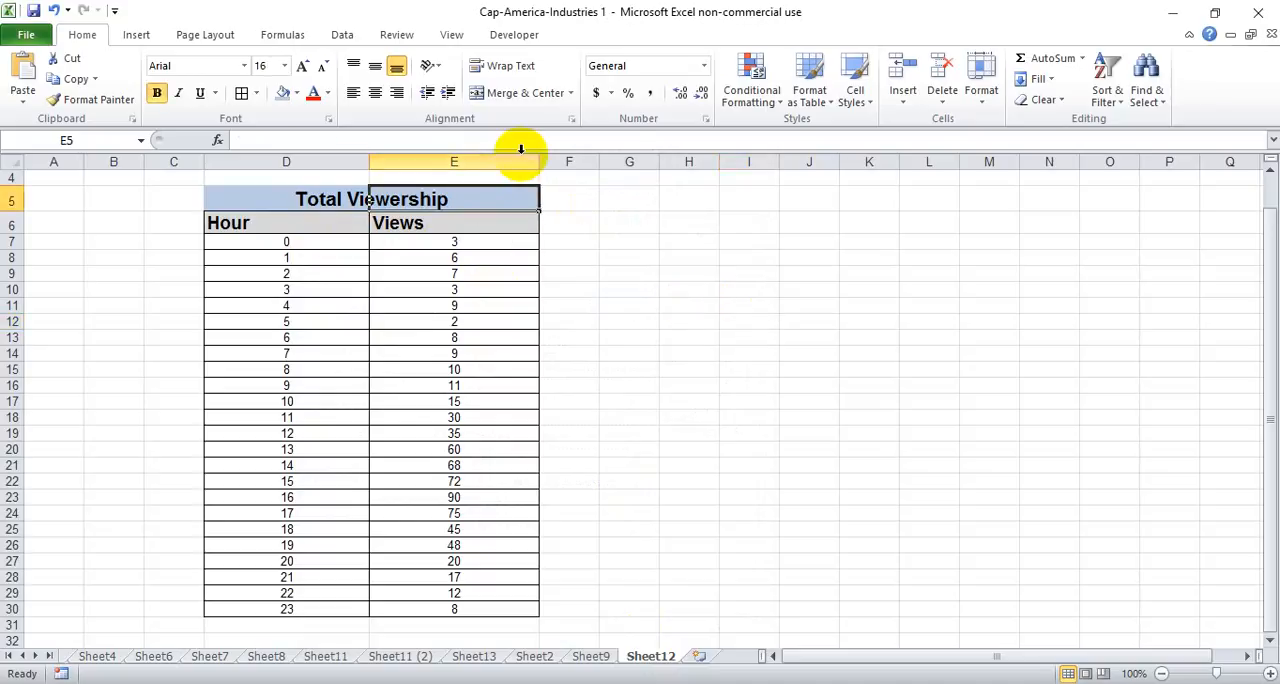
pyautogui.click(286, 199)
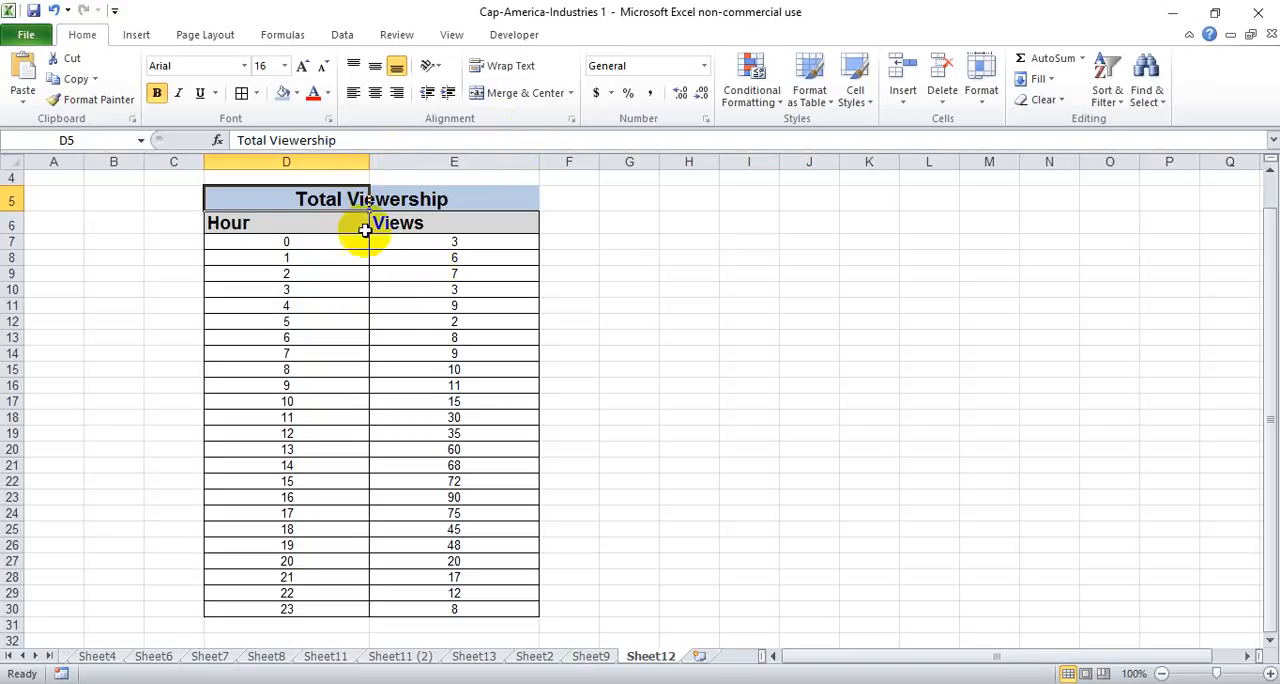
pyautogui.moveTo(422, 352)
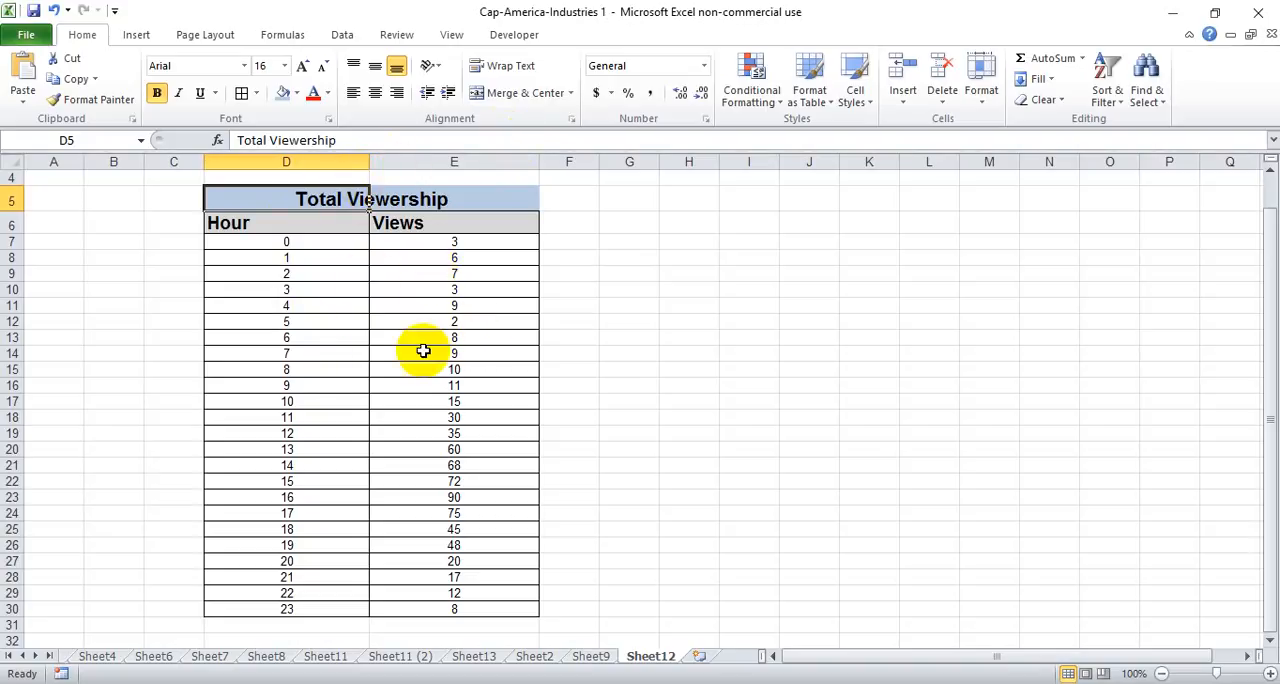
pyautogui.moveTo(283, 240)
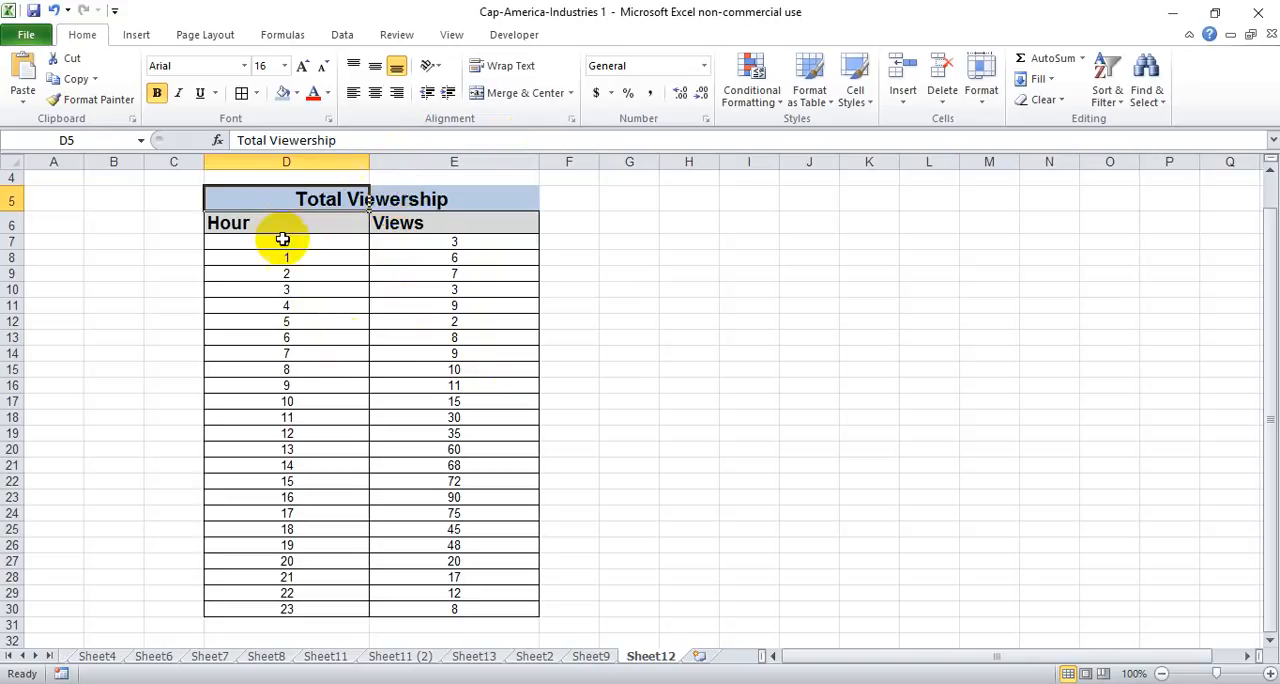